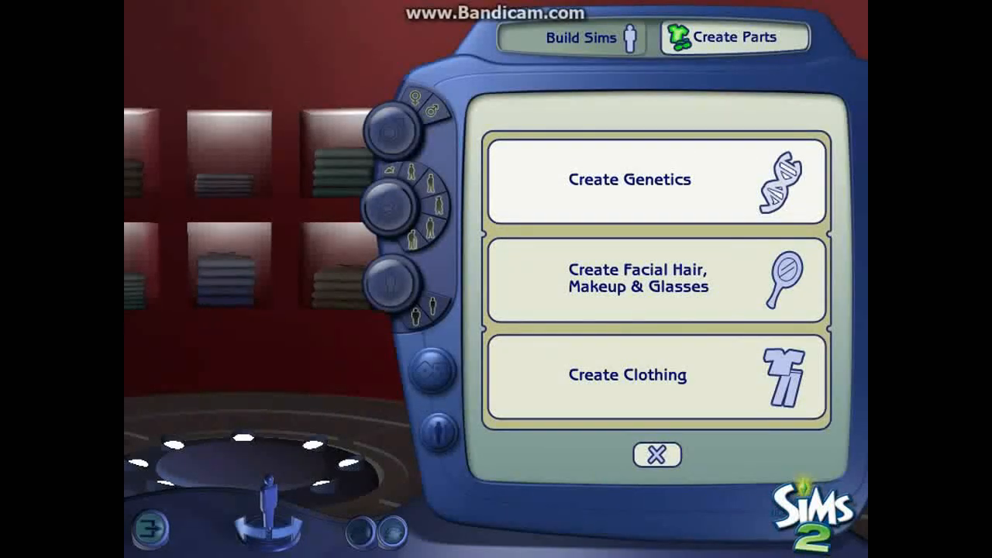
Step: Start a Create Genetics project with eyes as the genetic type
click(656, 180)
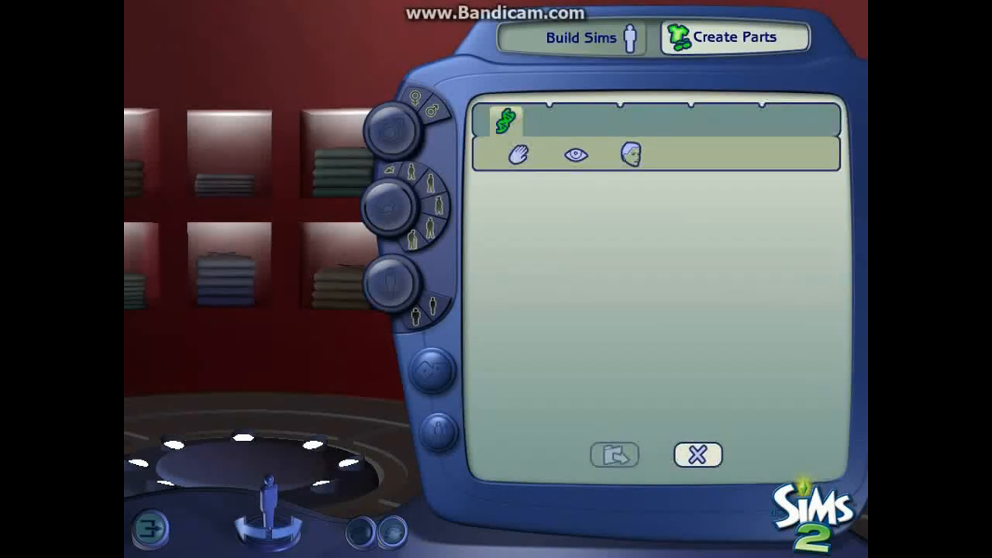
click(573, 155)
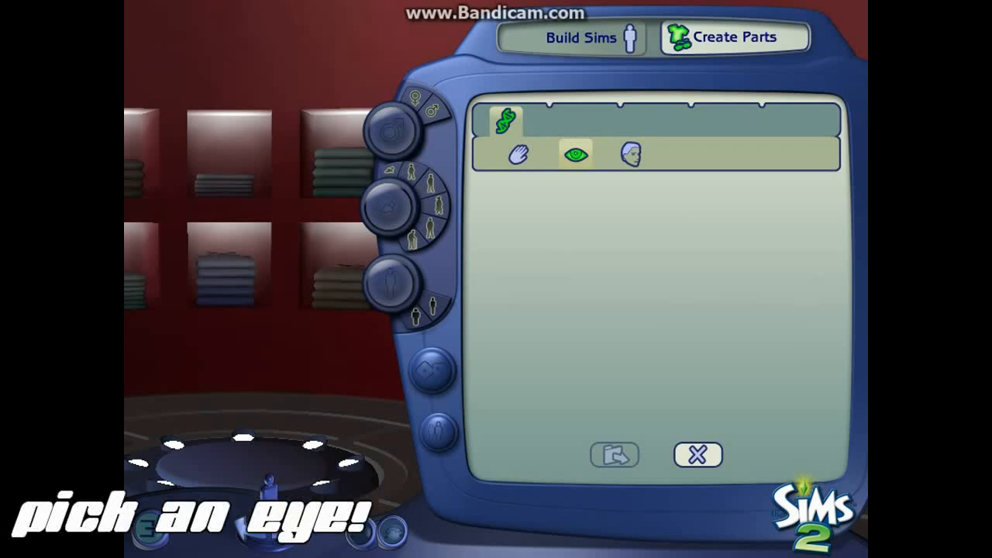
Step: Browse the eye catalogue and choose the light blue SHADY eye as the base
click(573, 155)
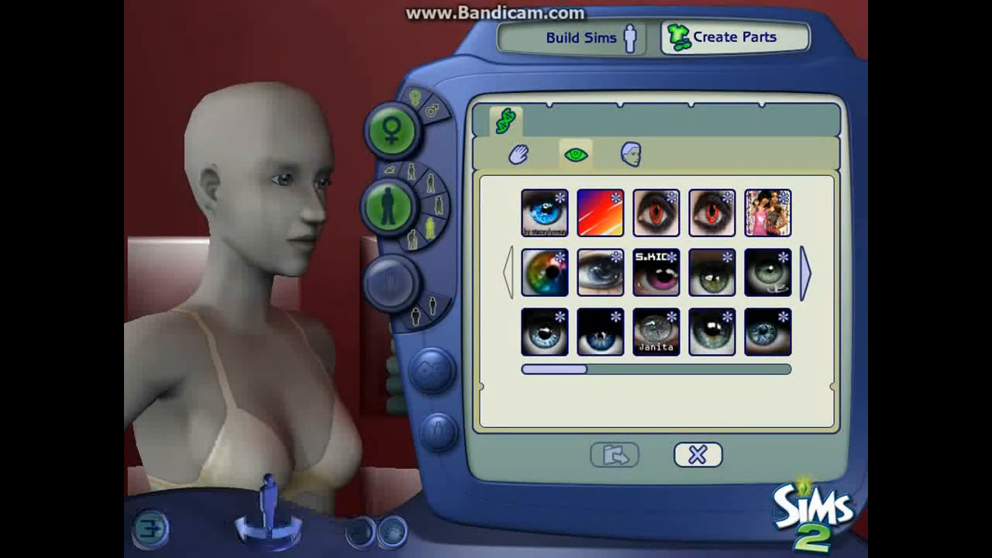
mouse_move(542, 211)
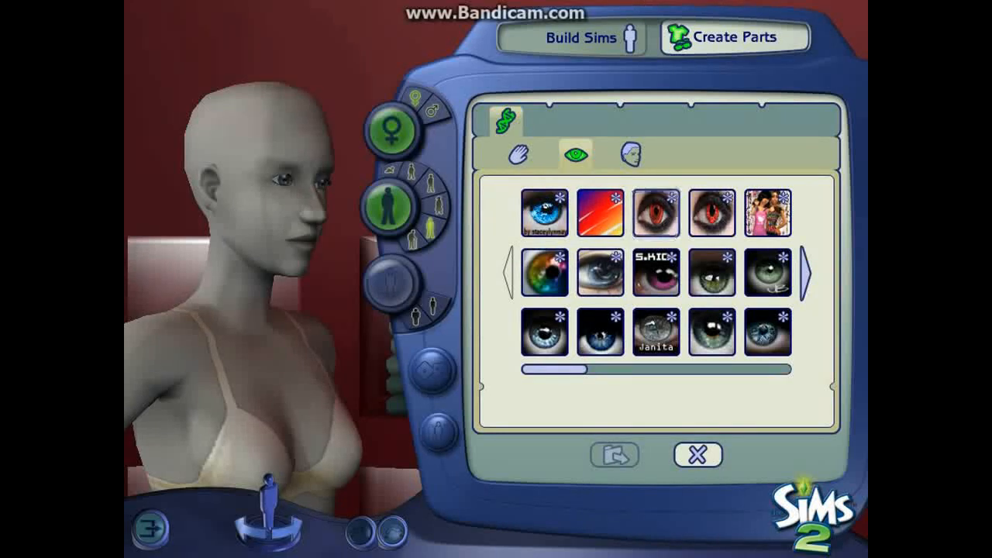
click(543, 211)
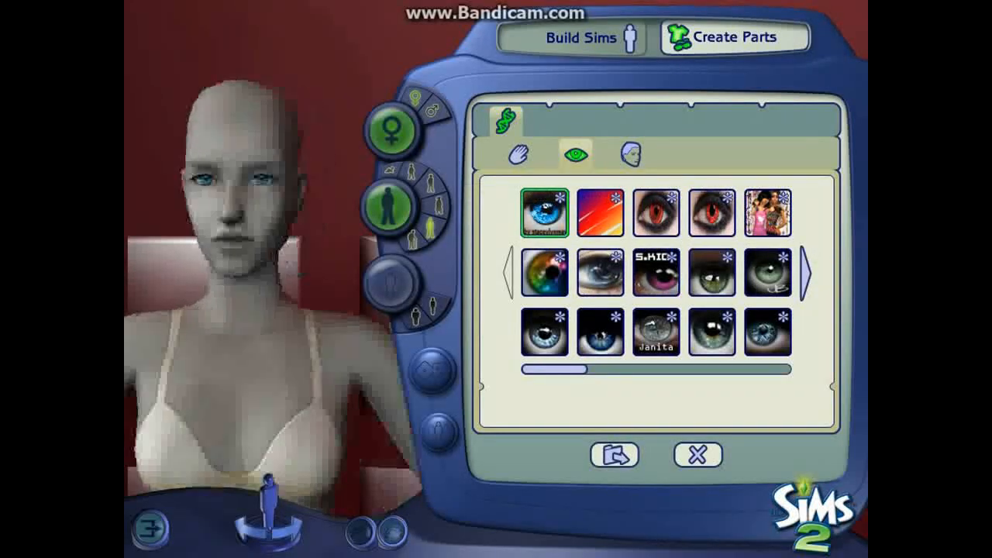
mouse_move(766, 270)
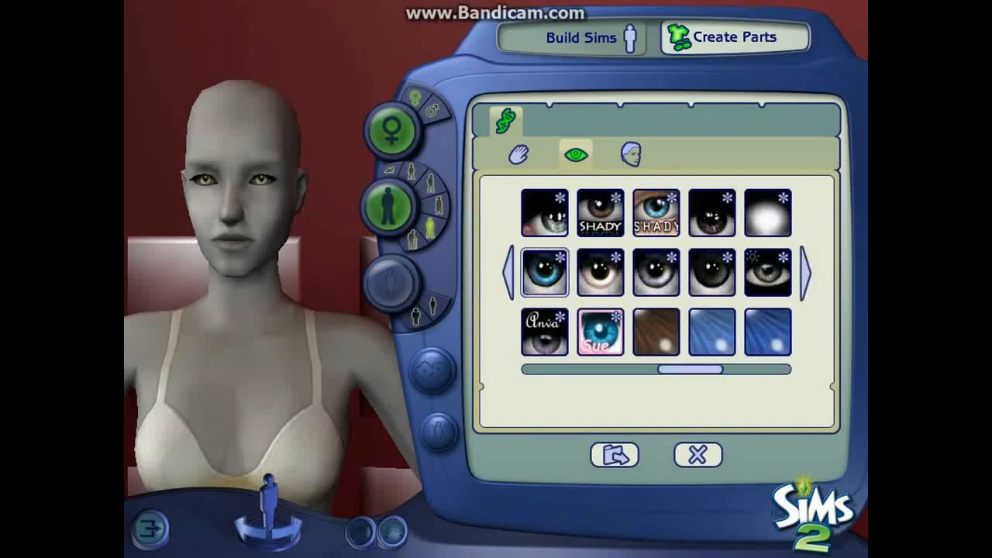
click(654, 214)
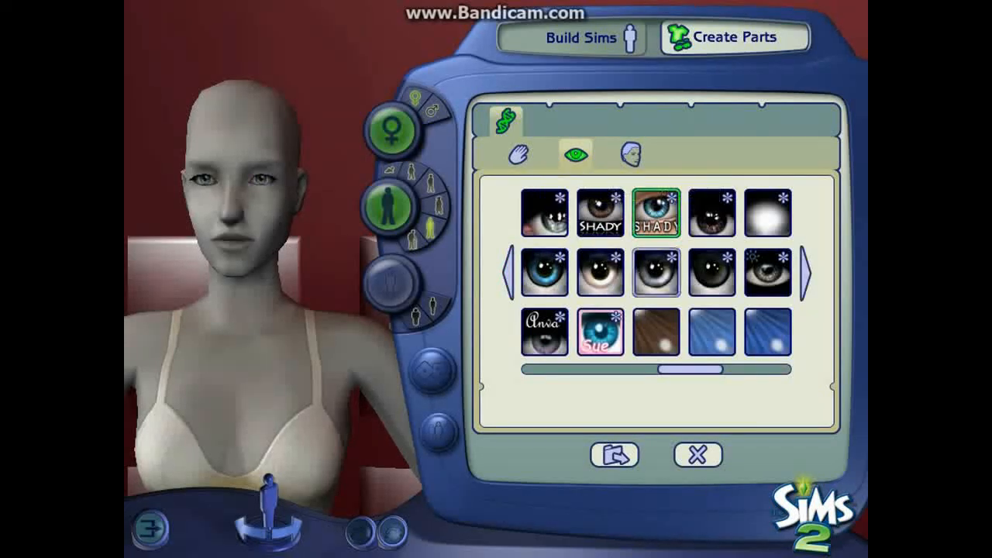
Step: Ready the Paintbrush with a pink primary colour on the exported eye texture
click(613, 455)
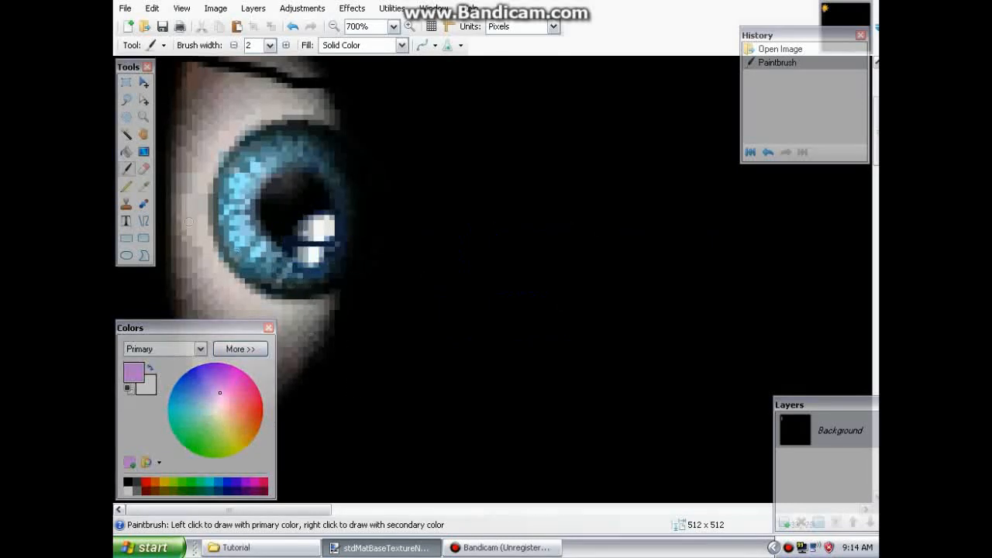
click(275, 43)
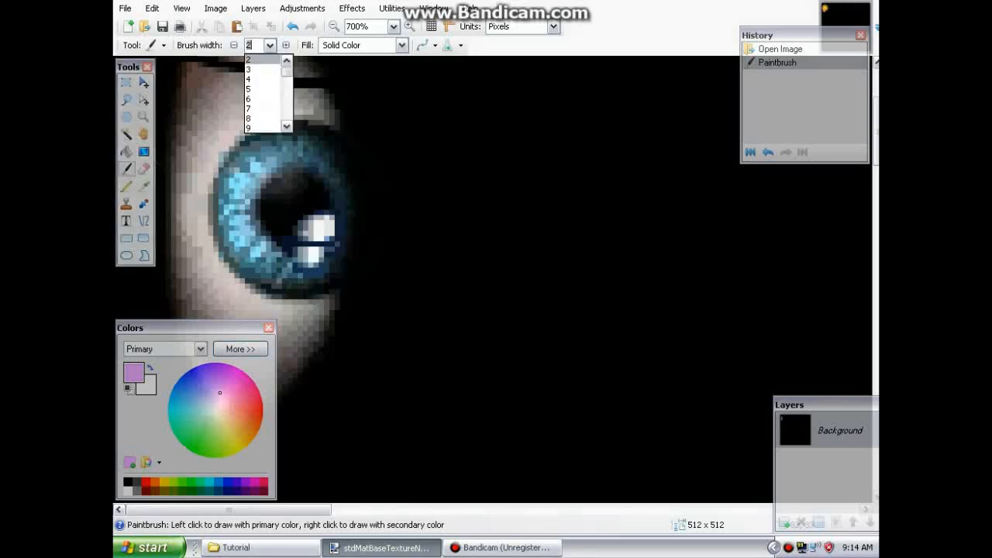
Step: Paint pink strokes over the upper curve of the iris with a 1-pixel brush
click(248, 59)
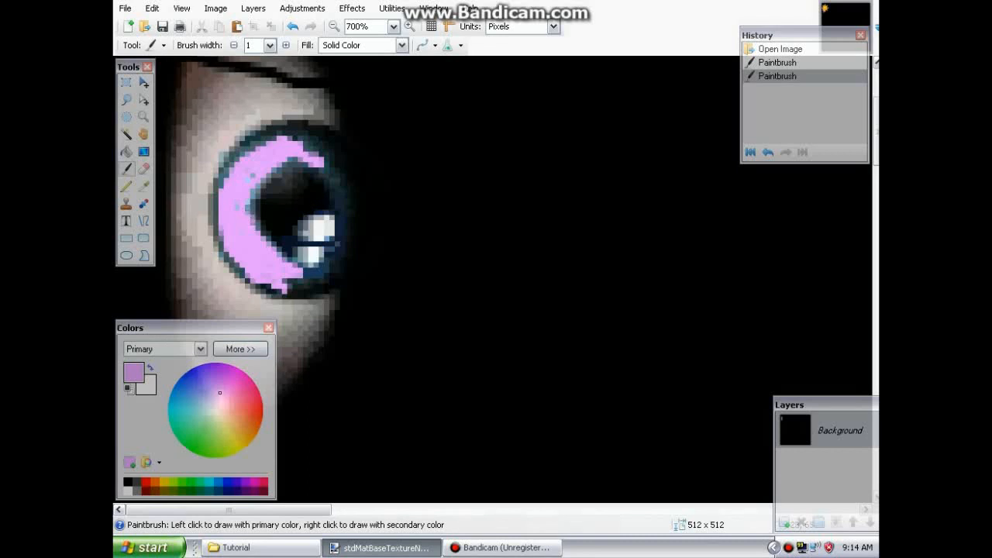
click(251, 198)
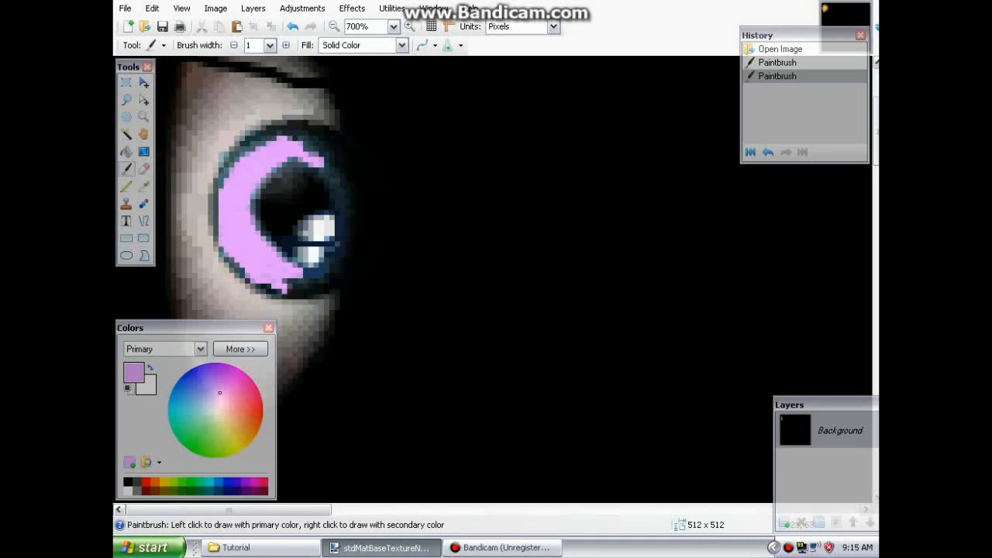
click(295, 158)
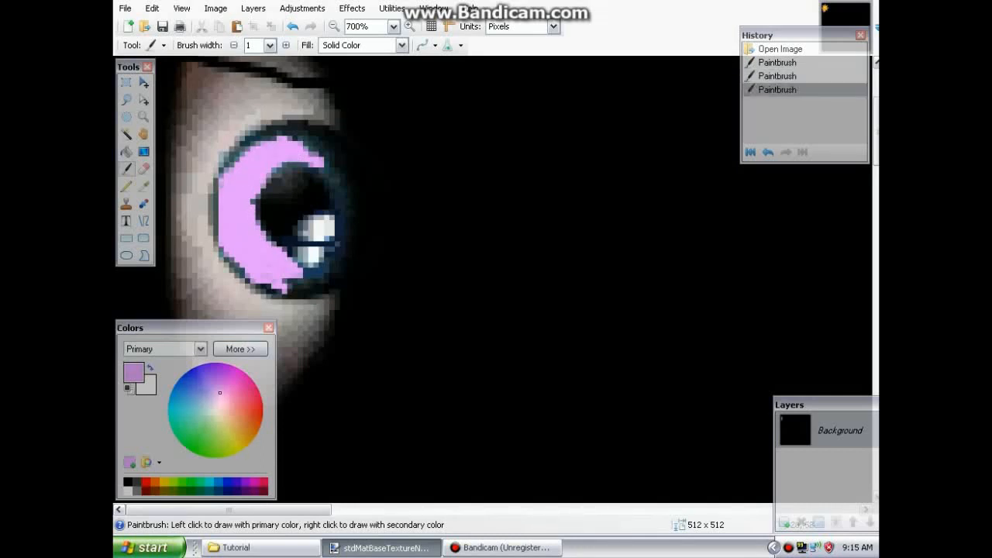
click(229, 168)
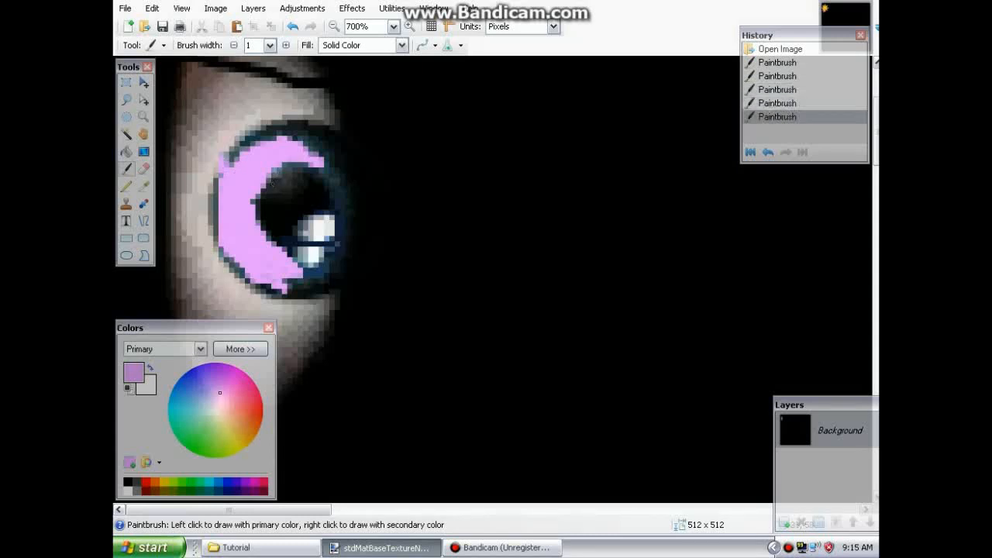
click(303, 271)
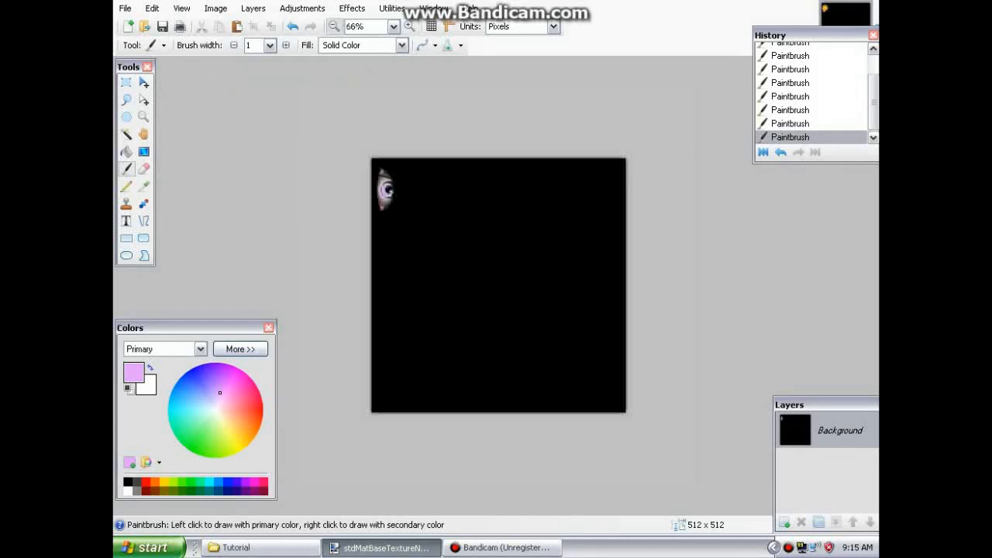
Step: Zoom back in and paint the remaining iris pixels pink to complete the ring
click(409, 27)
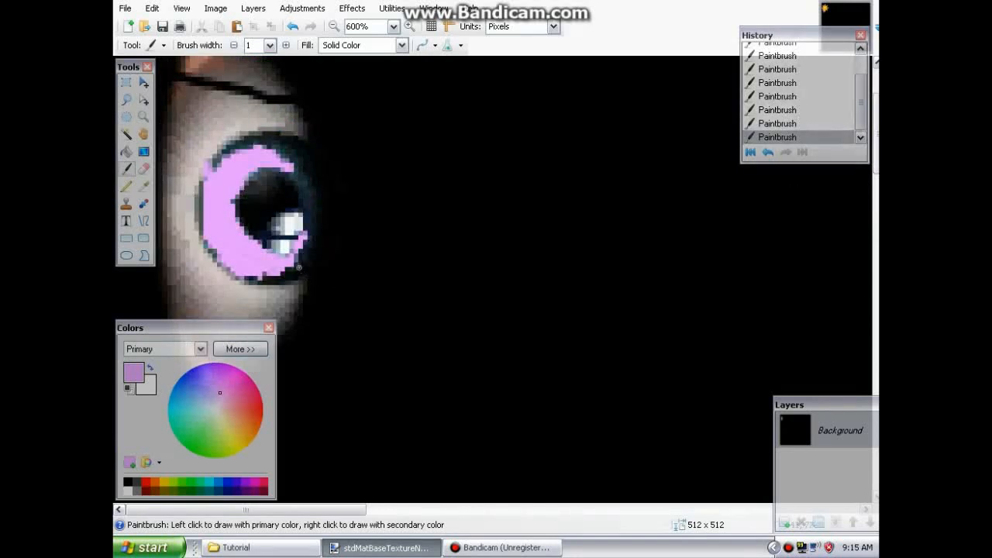
click(297, 261)
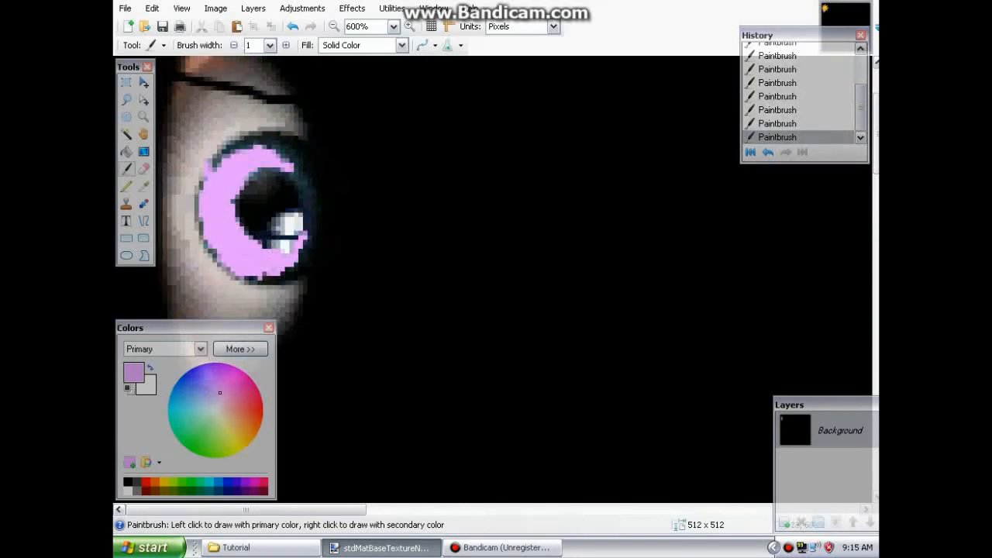
click(248, 143)
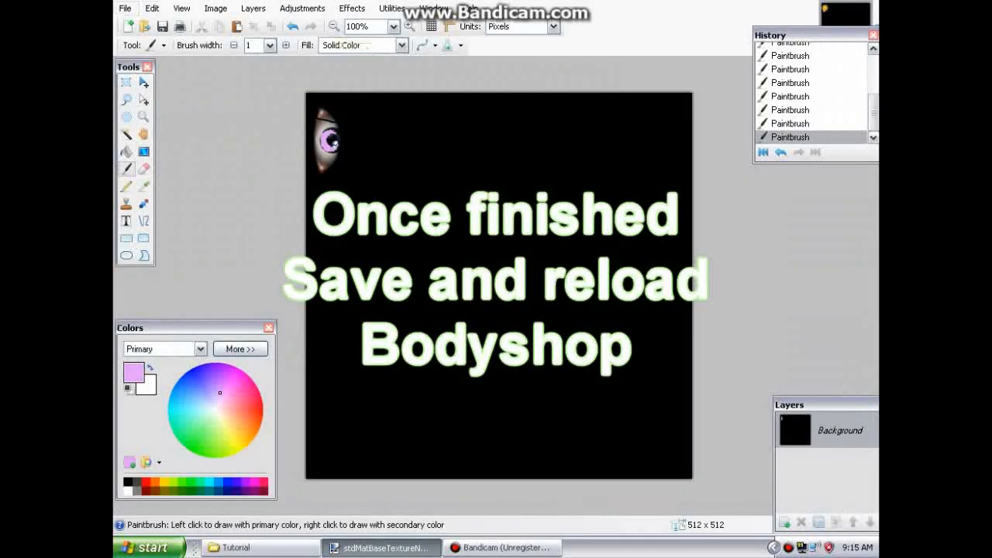
Step: Save the repainted pink eye texture from Paint.NET
click(124, 10)
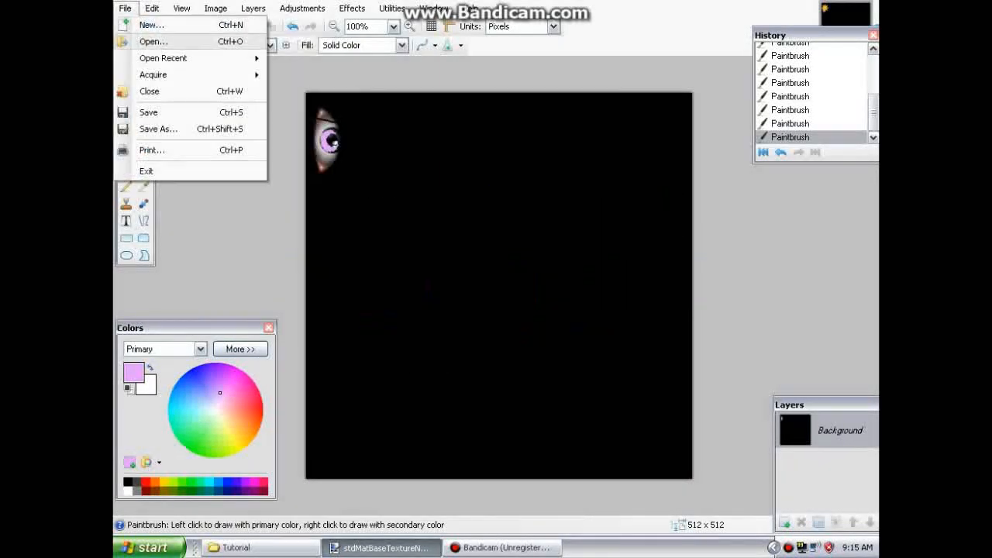
click(147, 547)
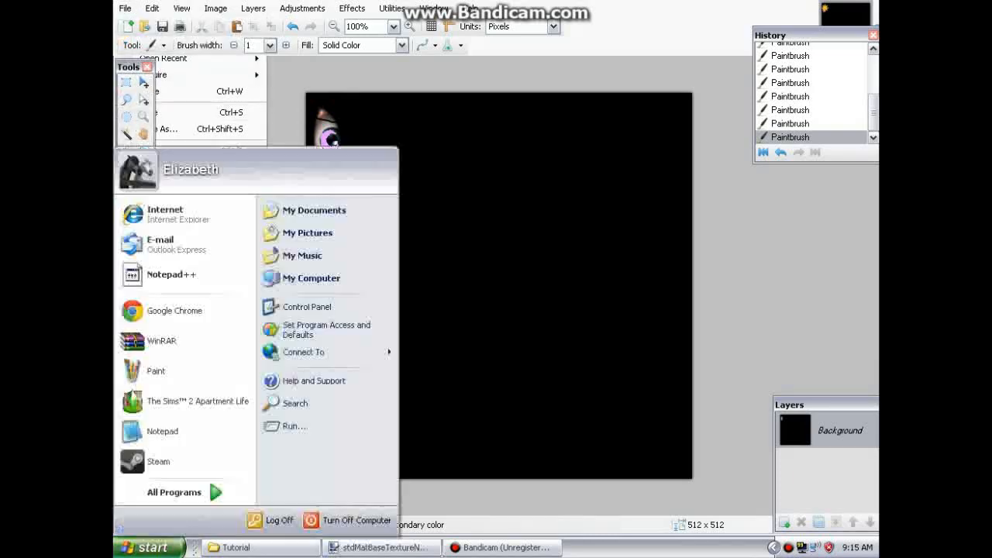
click(174, 492)
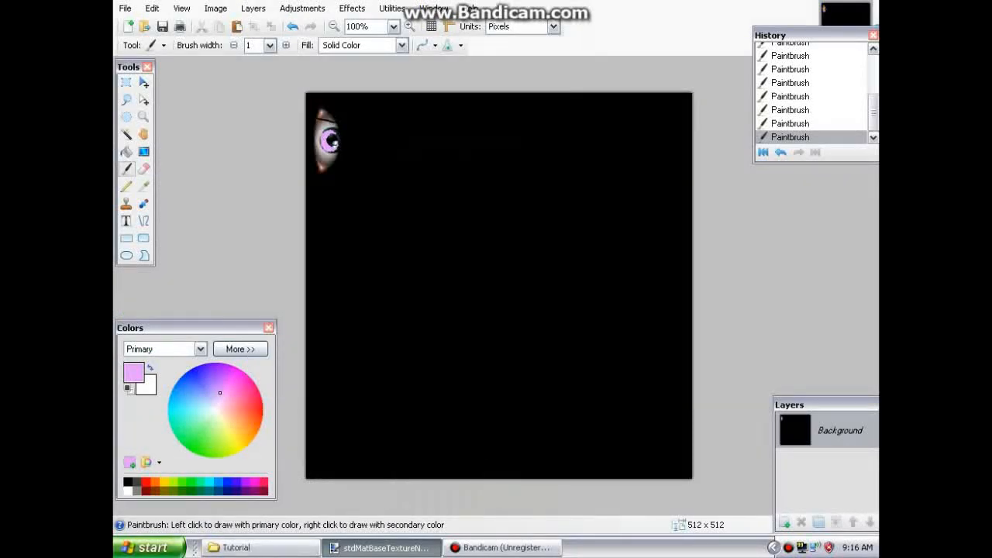
Step: Relaunch Body Shop from All Programs and load the saved Tutorial project
click(147, 547)
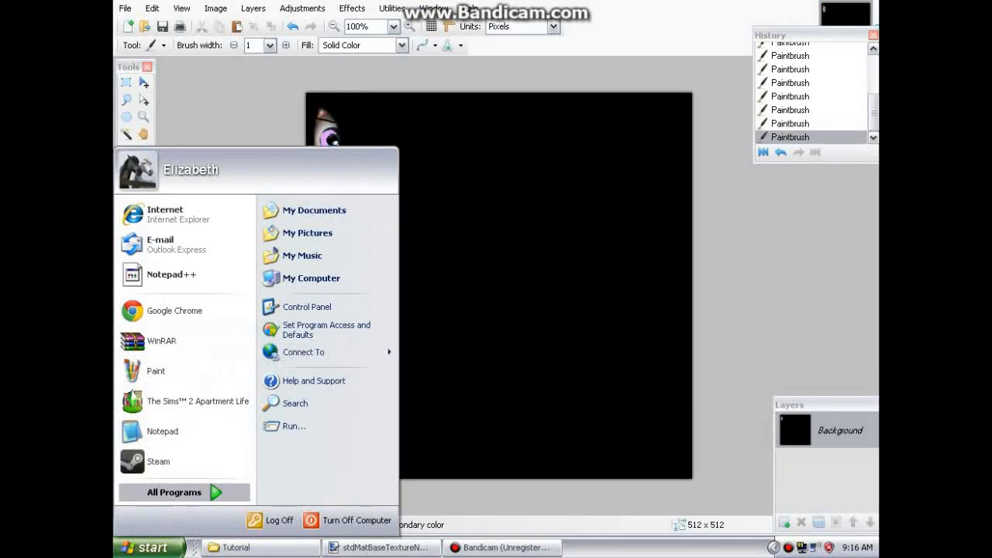
click(173, 493)
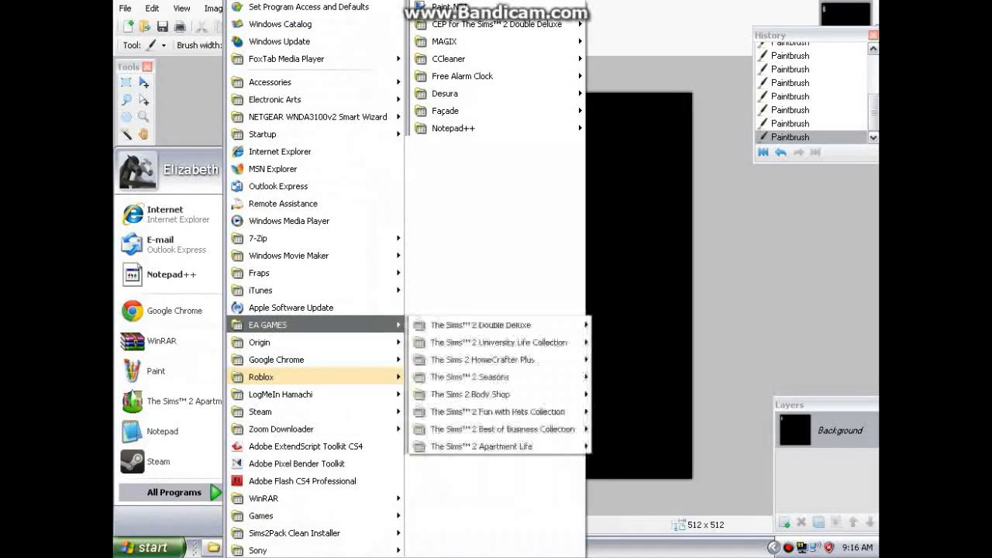
mouse_move(480, 447)
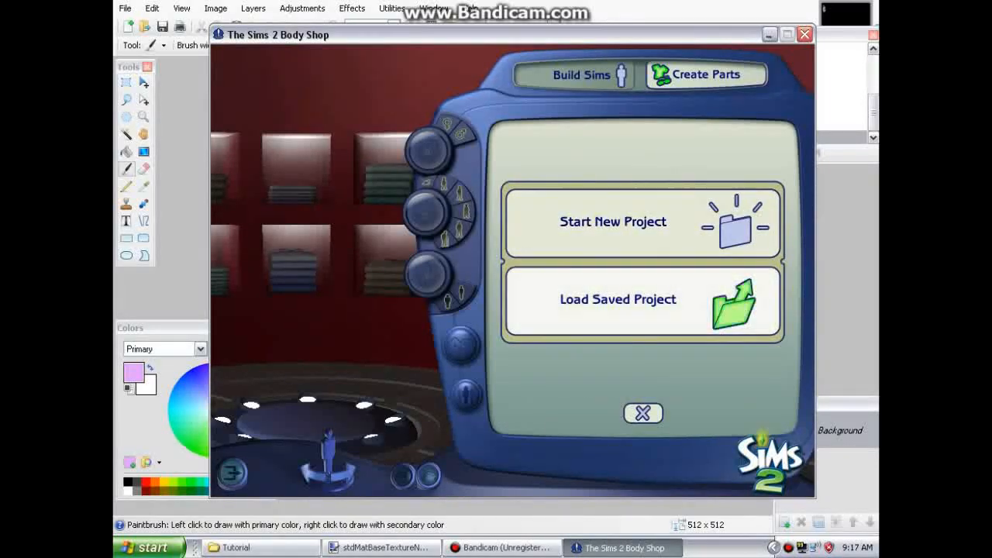
click(641, 302)
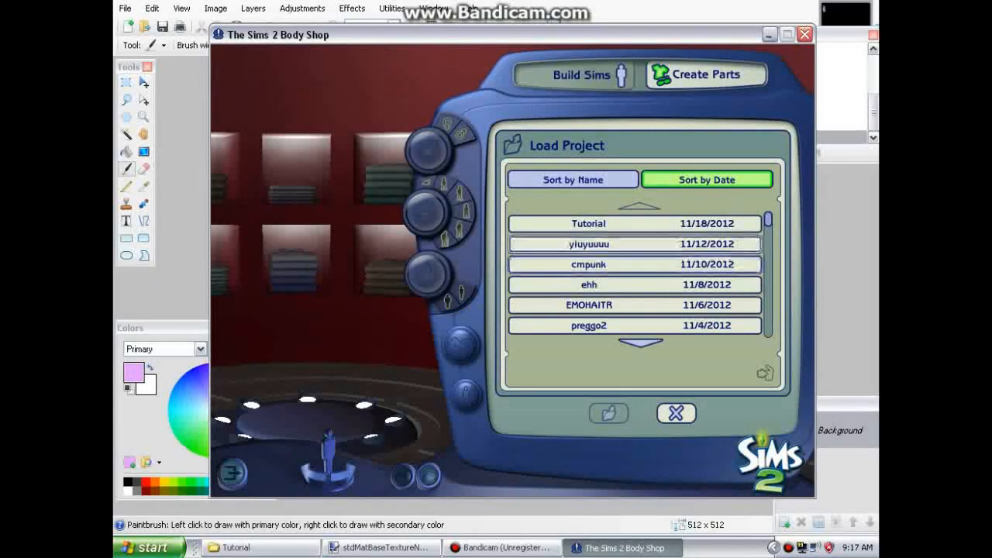
click(589, 223)
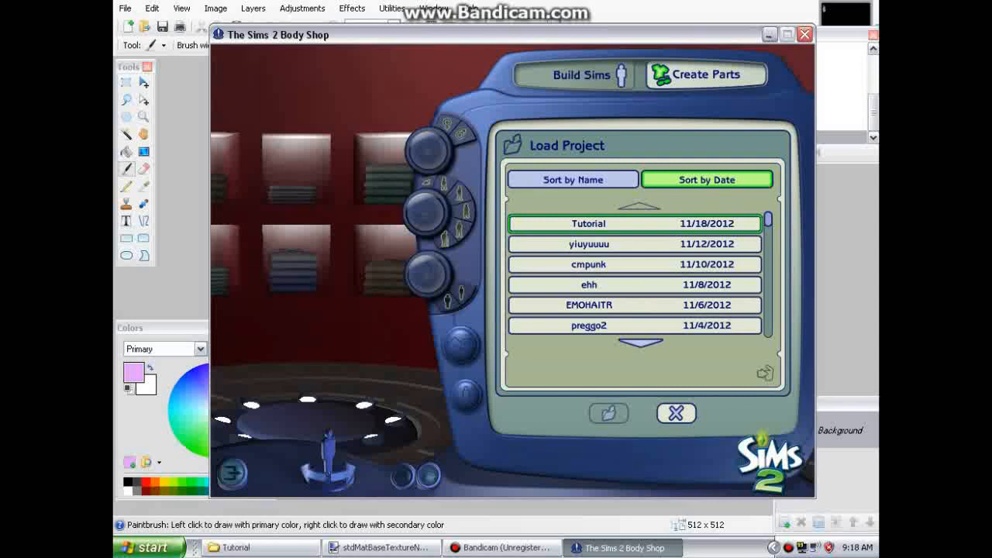